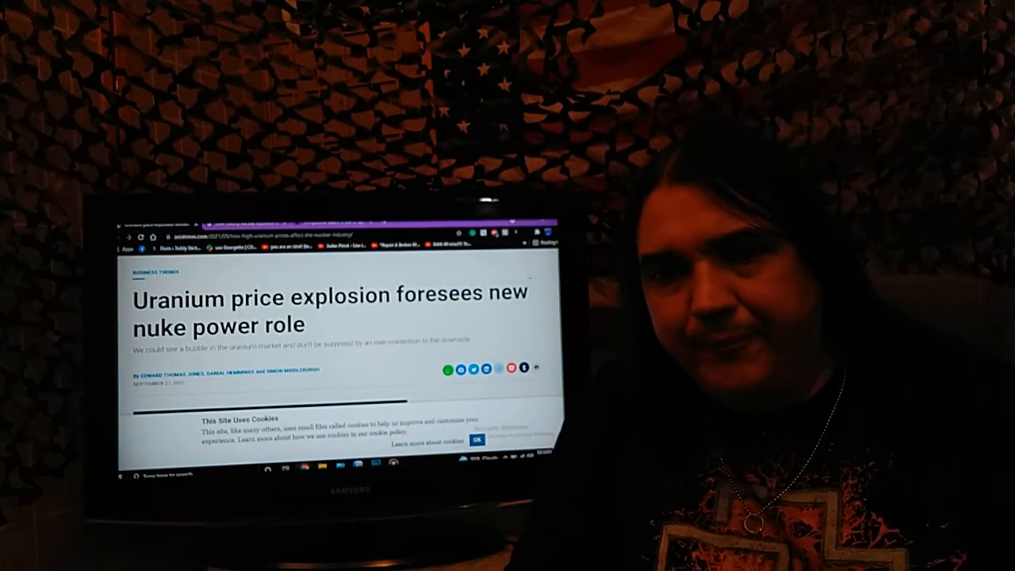
scroll(down, 3)
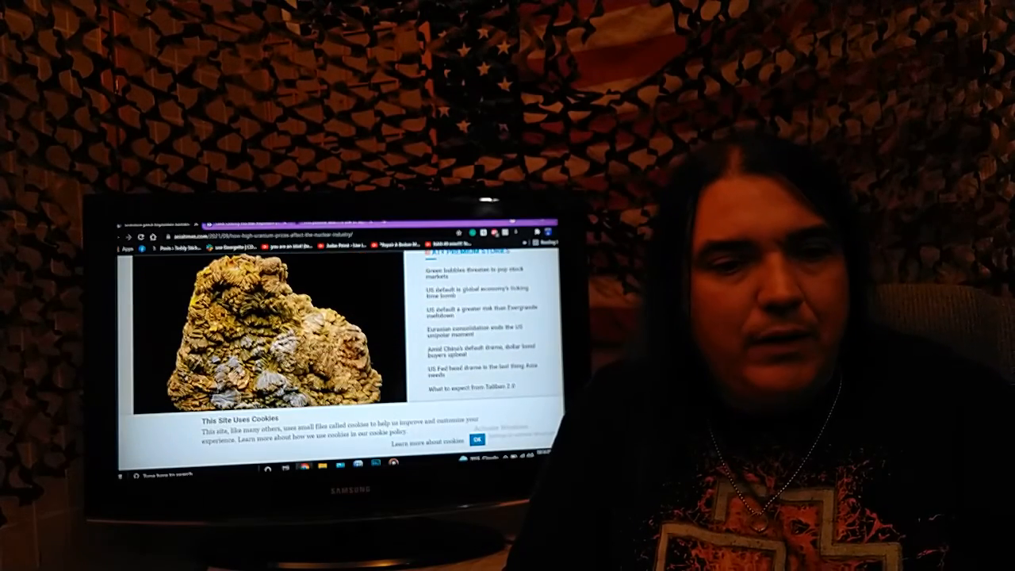
scroll(down, 3)
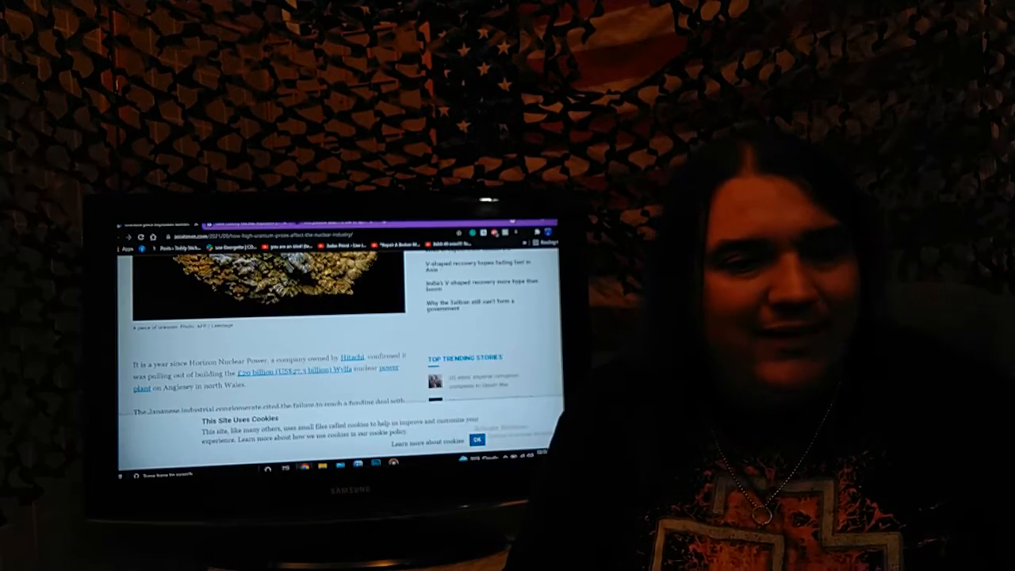